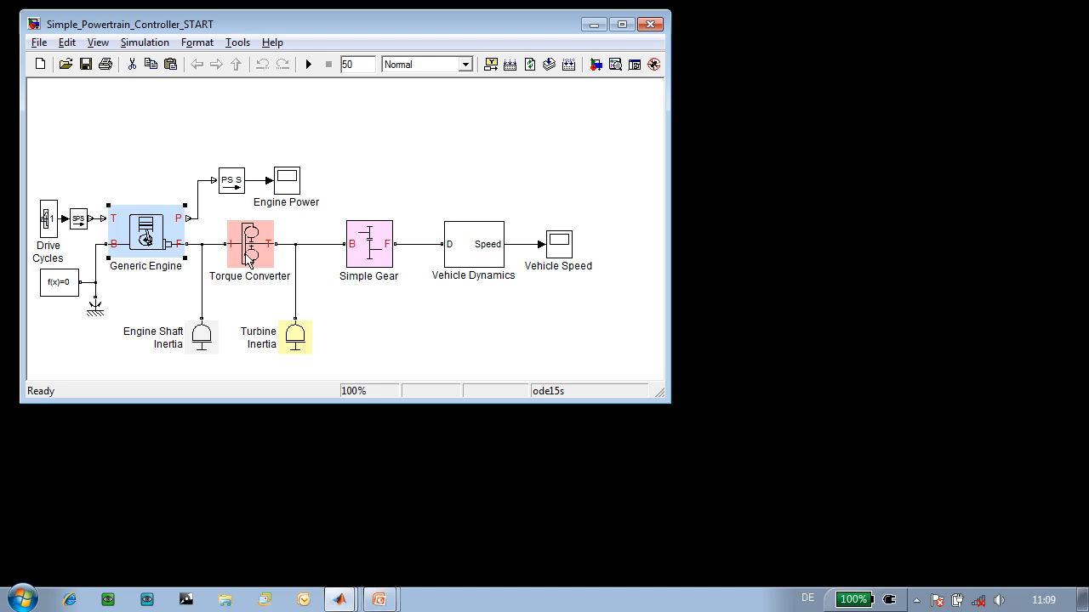
Inspect the Torque Converter and Simple Gear blocks, then view the Vehicle Dynamics subsystem internals
{"action": "left_click", "coordinate": [368, 245]}
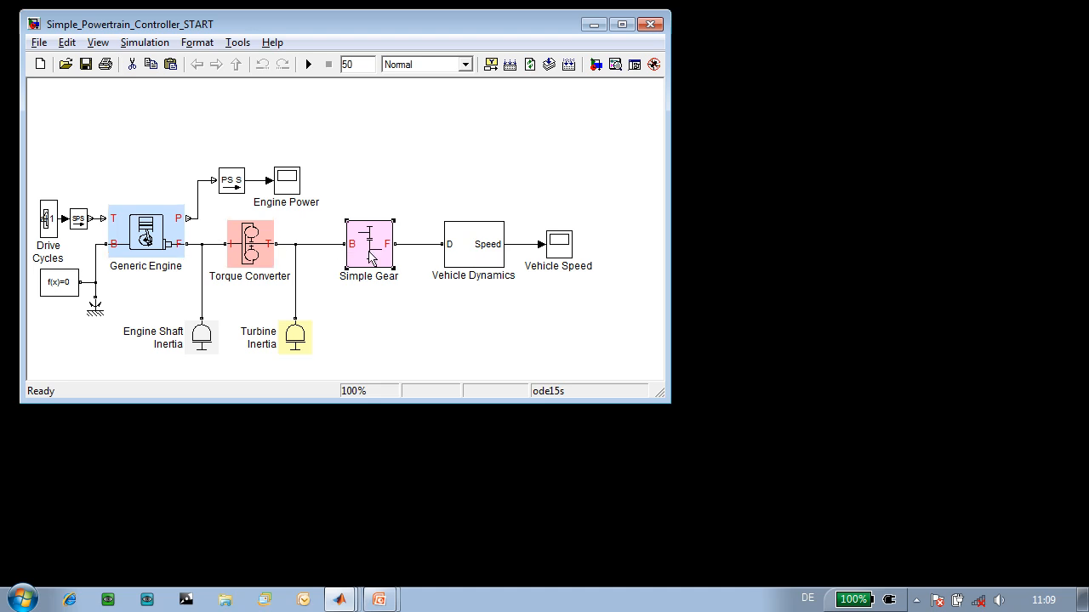
{"action": "left_click", "coordinate": [474, 244]}
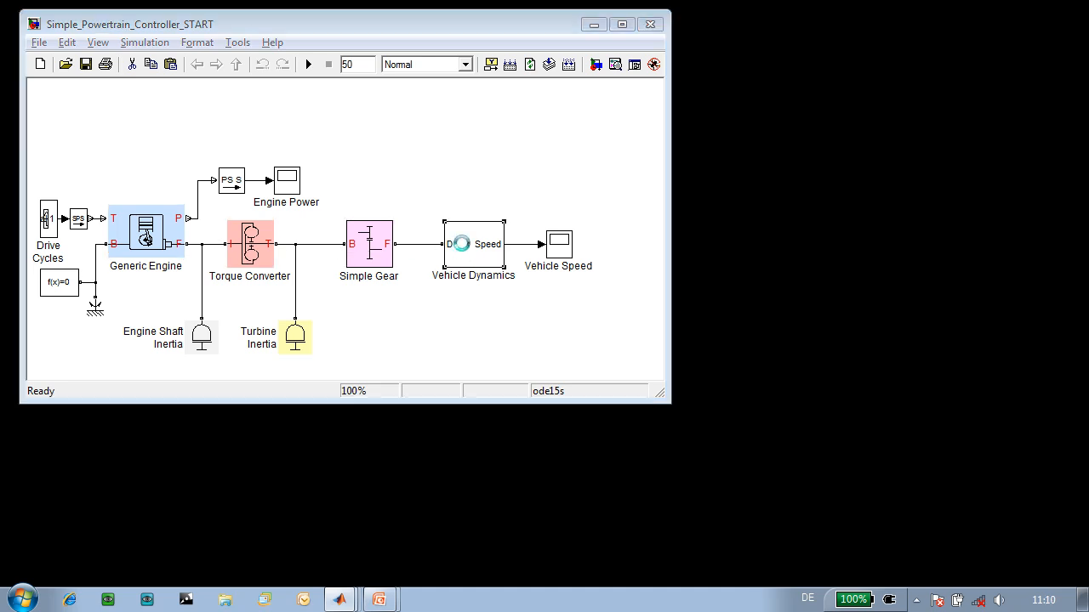
{"action": "double_click", "coordinate": [473, 244]}
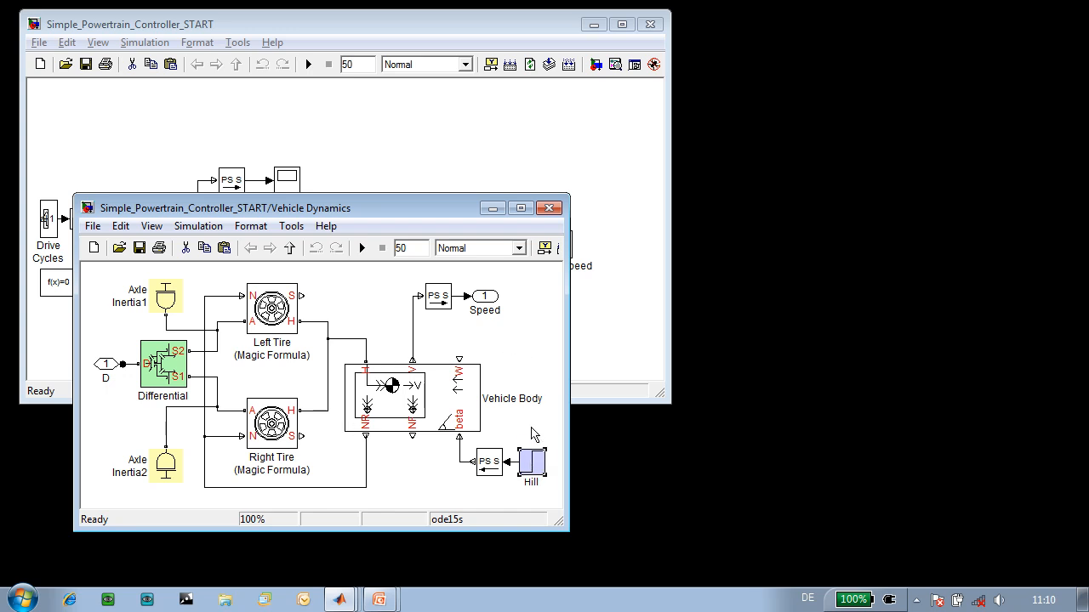
Close the subsystem and run the baseline simulation, plotting vehicle speed rising to about 85
{"action": "left_click", "coordinate": [548, 207]}
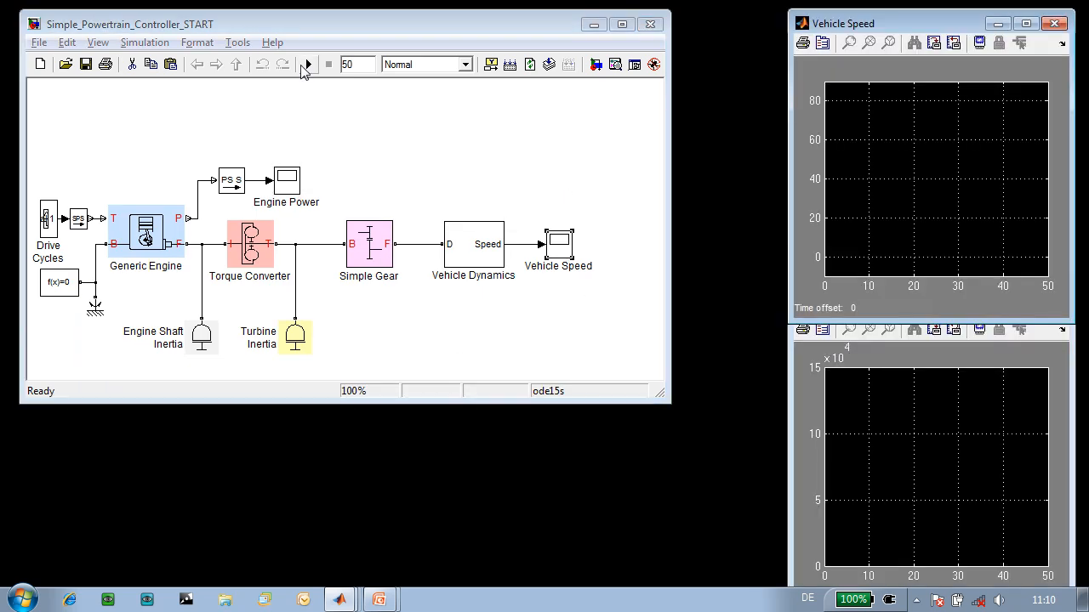
{"action": "left_click", "coordinate": [307, 64]}
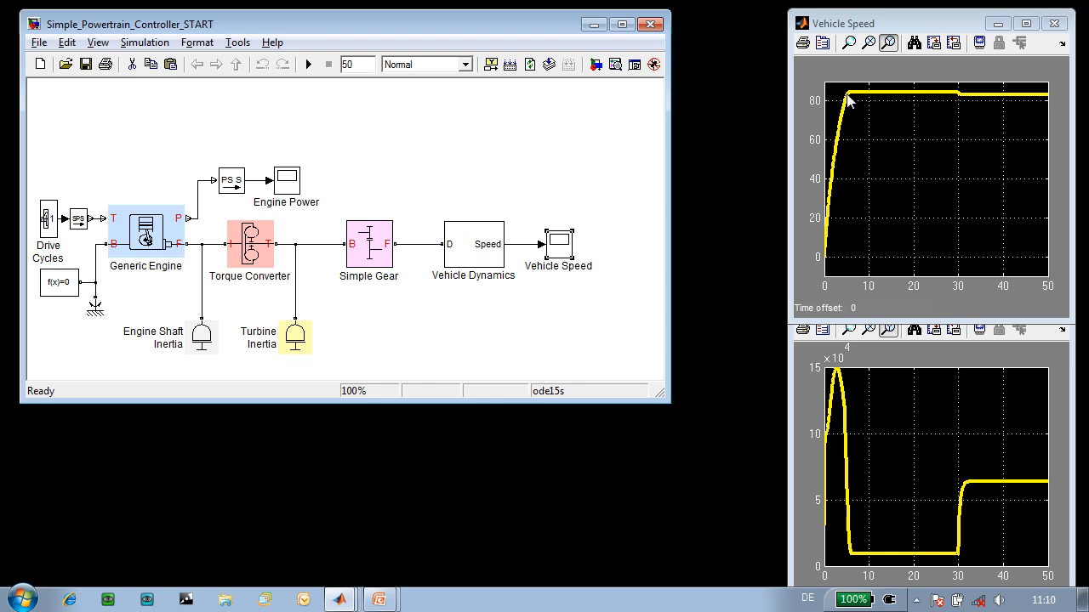
{"action": "mouse_move", "coordinate": [956, 102]}
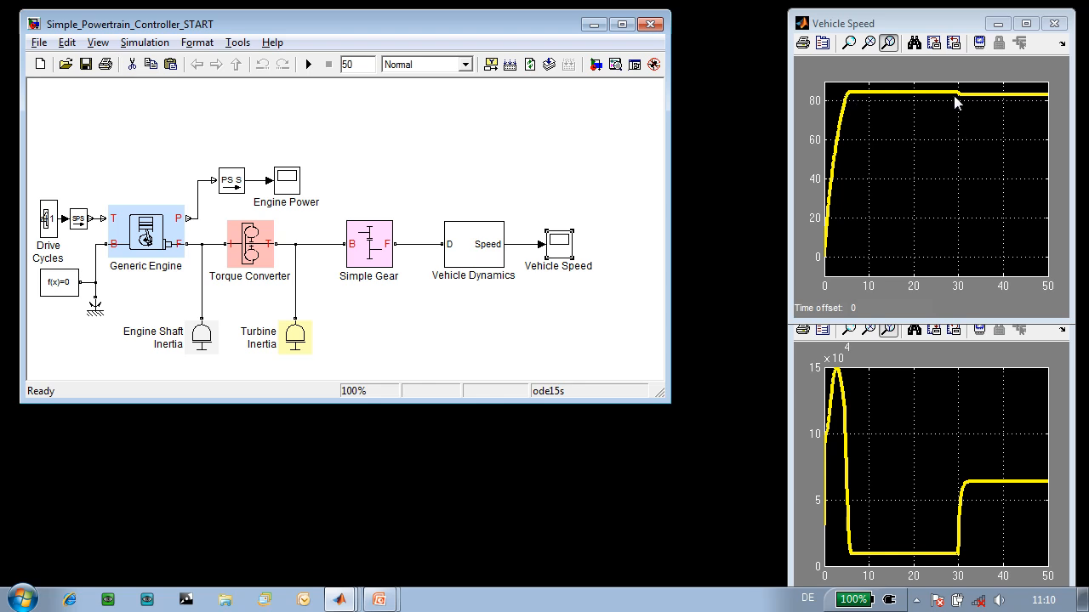
{"action": "mouse_move", "coordinate": [965, 109]}
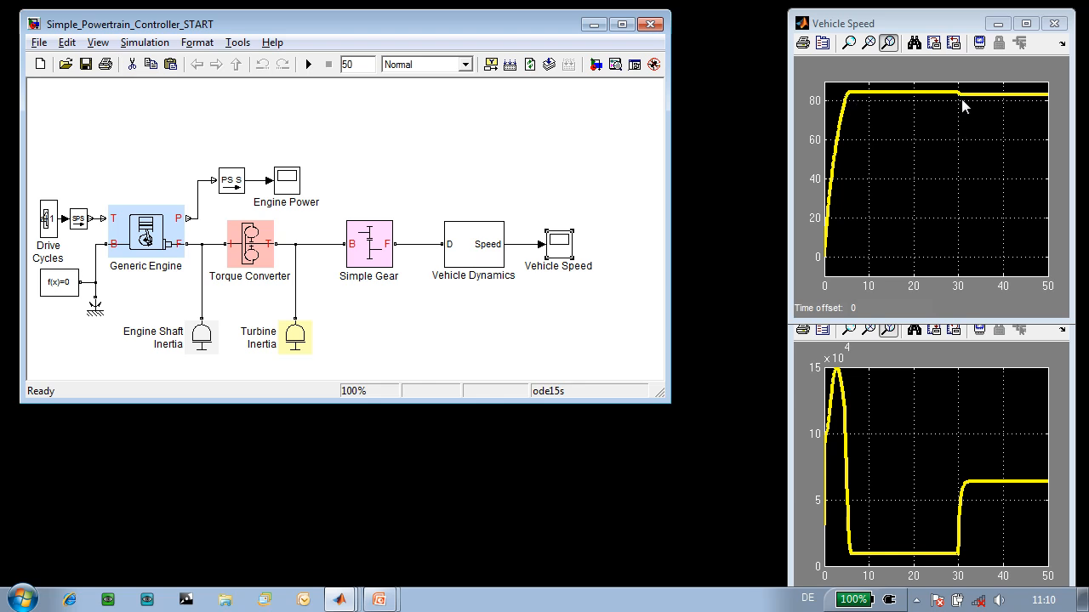
{"action": "left_click", "coordinate": [369, 243]}
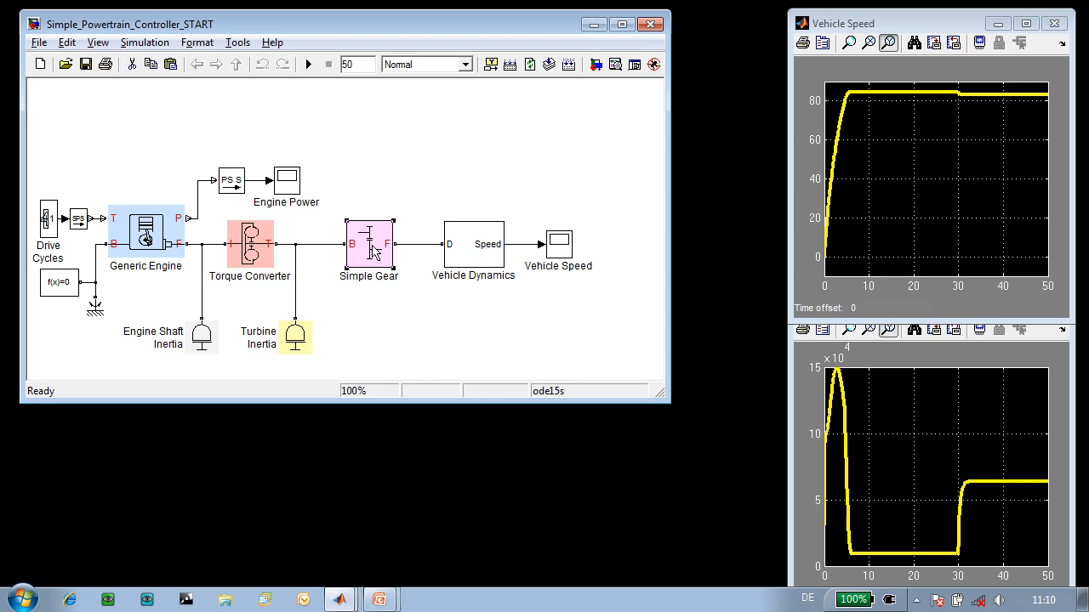
{"action": "mouse_move", "coordinate": [378, 204]}
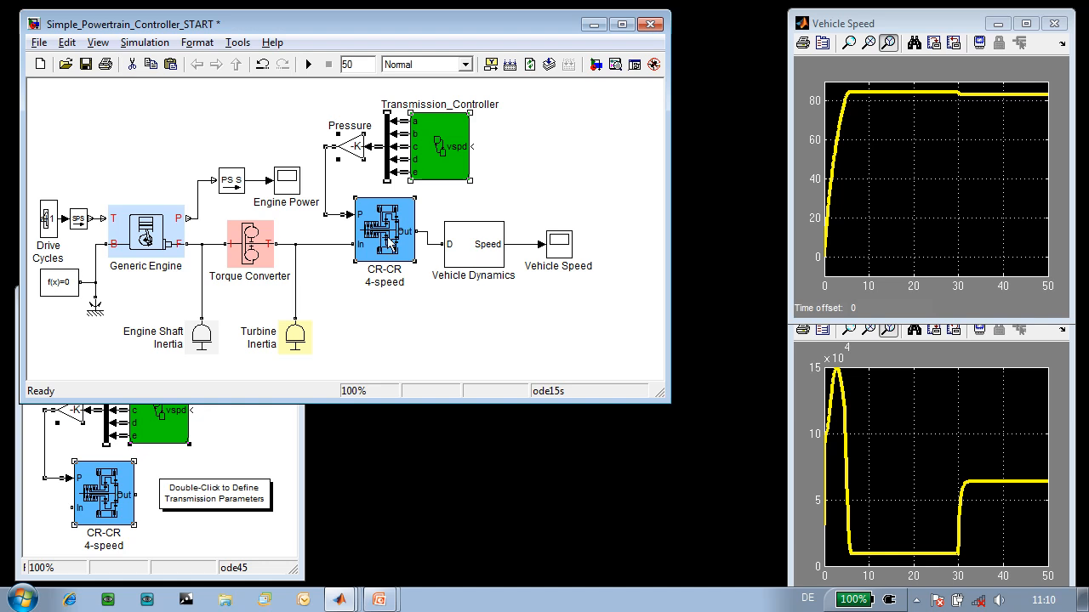
Feed the vehicle speed signal back into the Transmission_Controller
{"action": "left_click", "coordinate": [525, 251]}
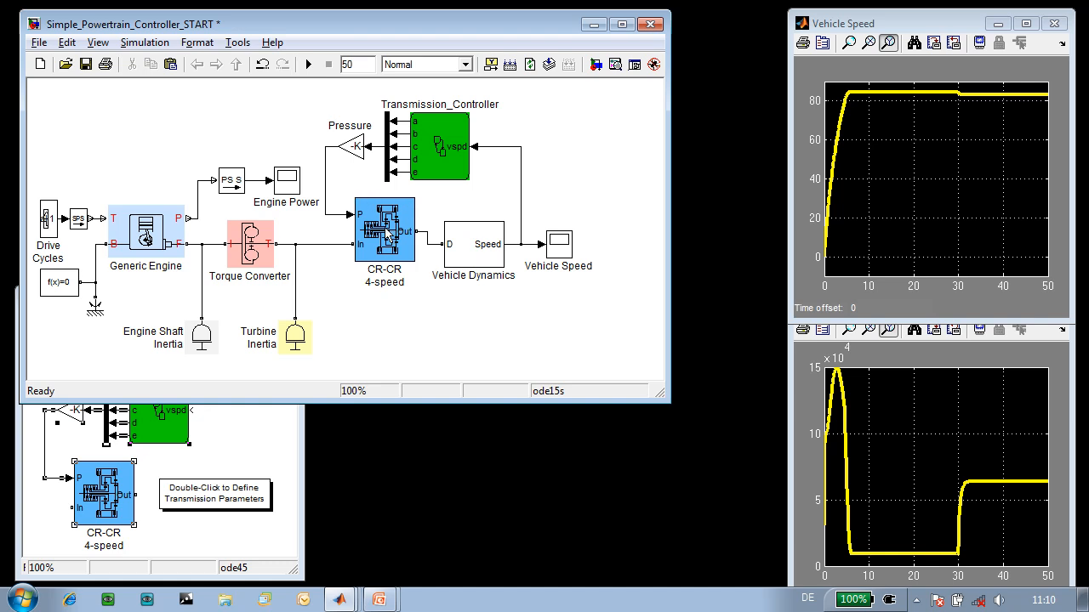
View the CR-CR 4-speed clutches and planetary gears and display its clutch schedule table
{"action": "double_click", "coordinate": [383, 228]}
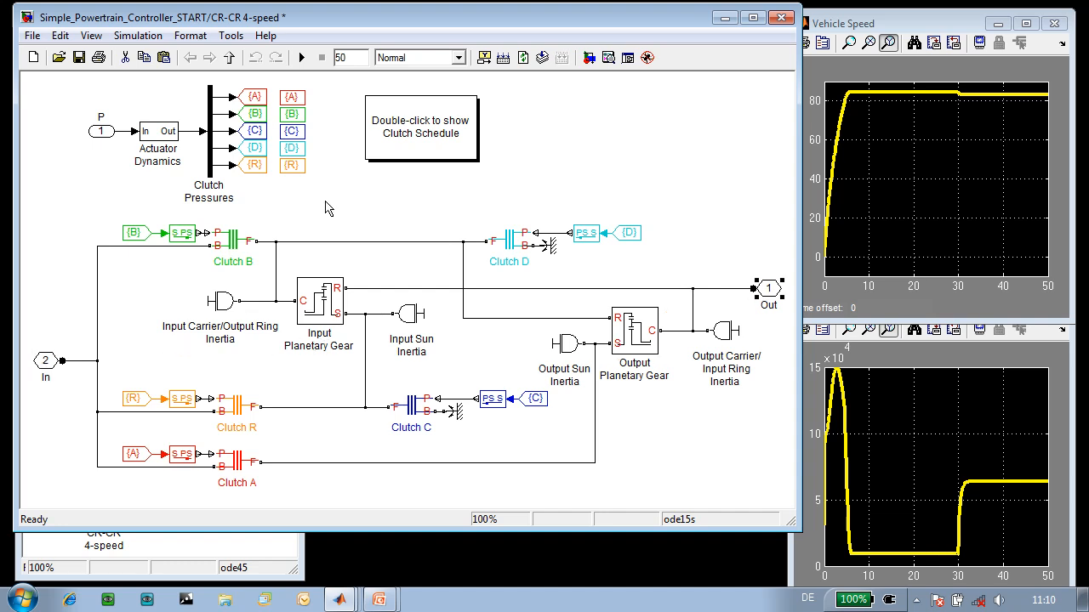
{"action": "left_click", "coordinate": [234, 240]}
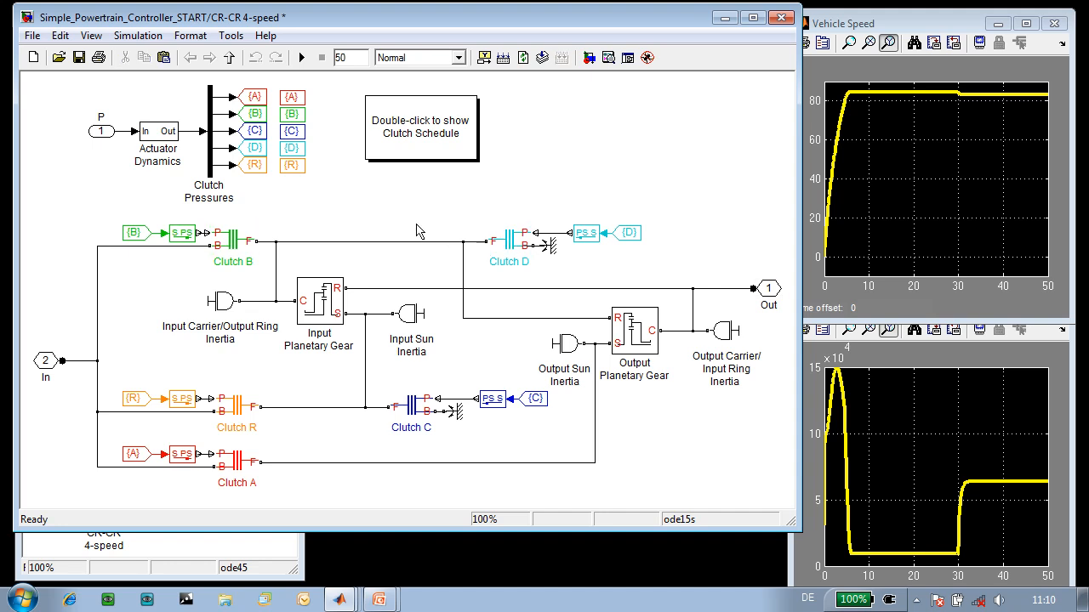
{"action": "double_click", "coordinate": [420, 127]}
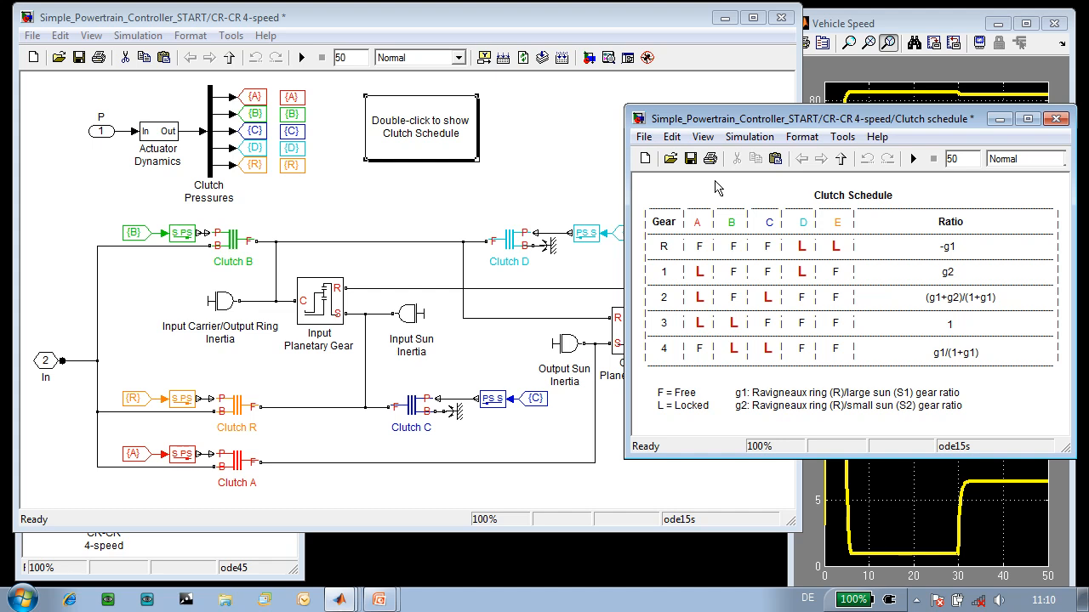
{"action": "mouse_move", "coordinate": [799, 232]}
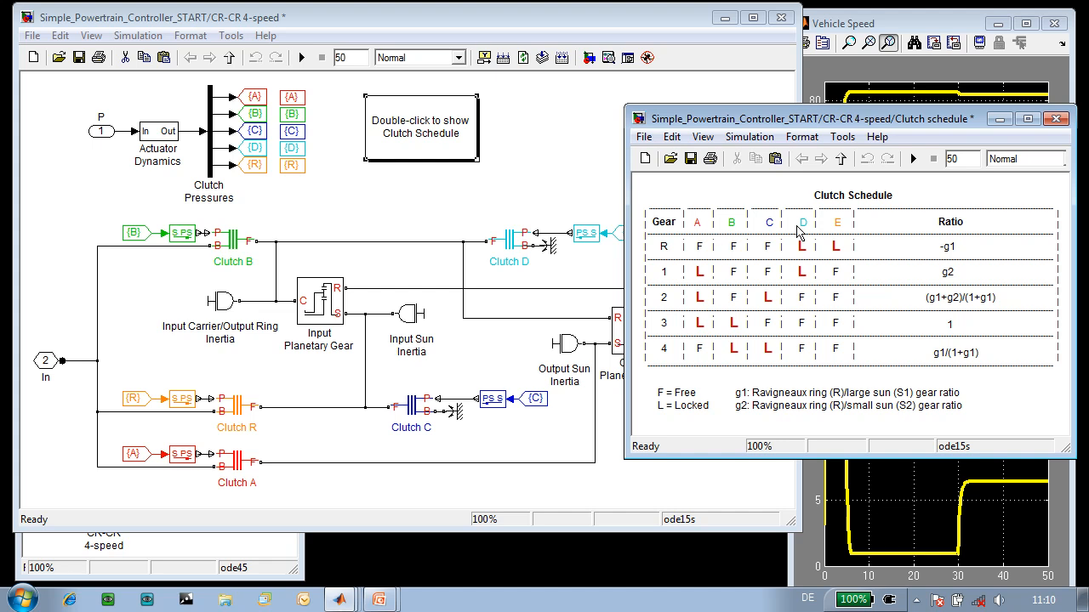
{"action": "mouse_move", "coordinate": [666, 310]}
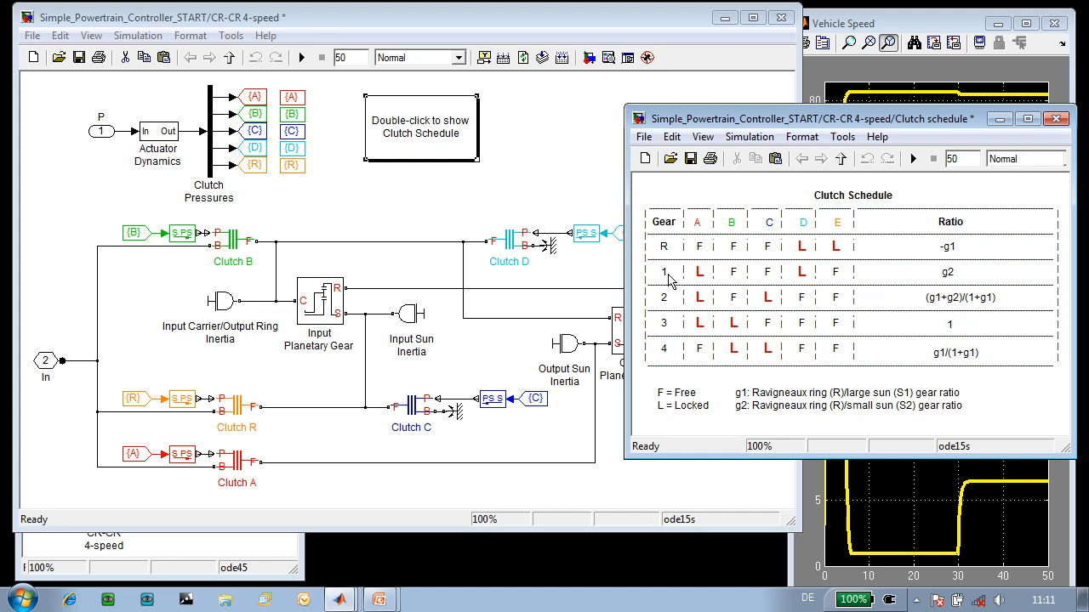
{"action": "mouse_move", "coordinate": [800, 275]}
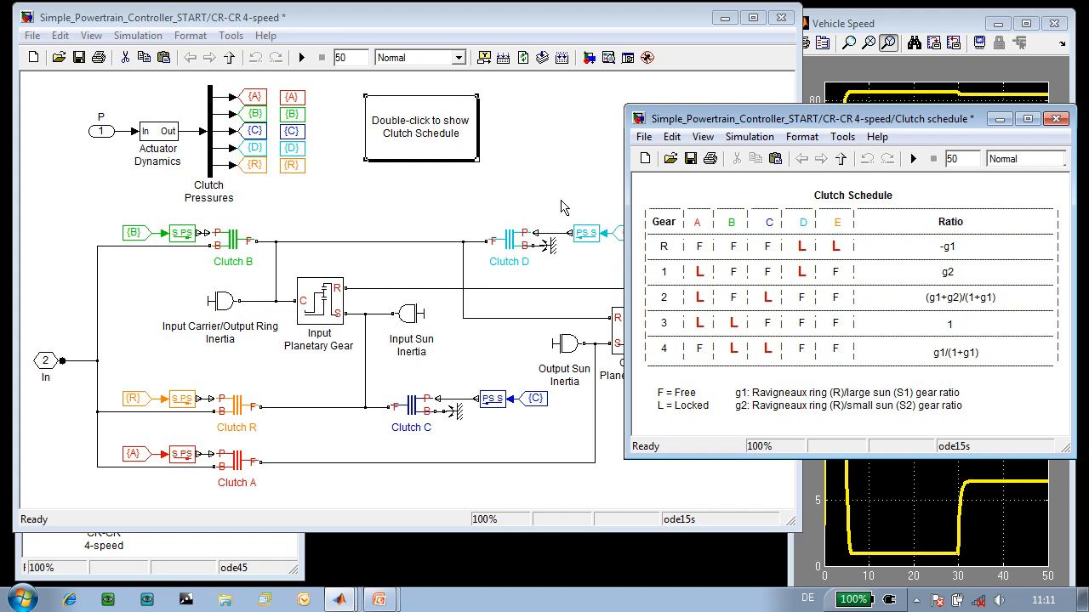
{"action": "mouse_move", "coordinate": [725, 240]}
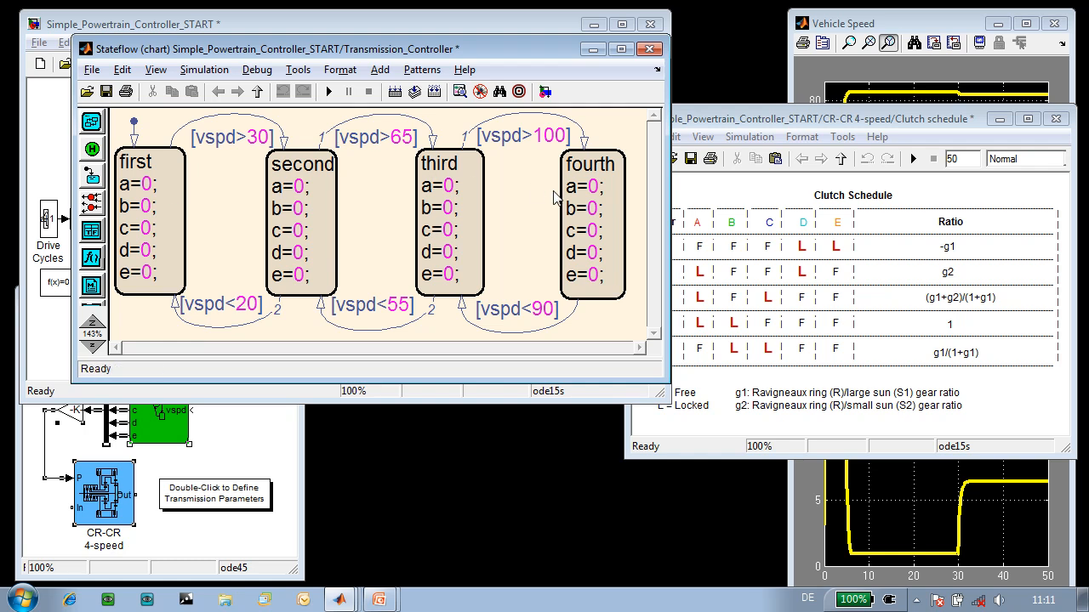
Assign clutch outputs a–e as 1 or 0 in the first and fourth gear states per the schedule
{"action": "double_click", "coordinate": [136, 212]}
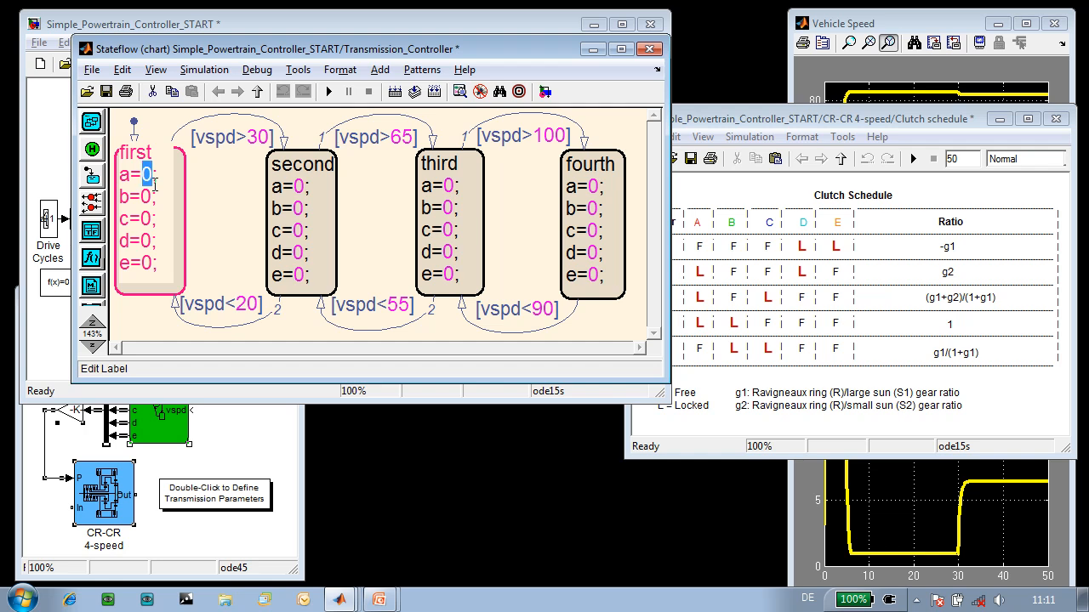
{"action": "type", "text": "1"}
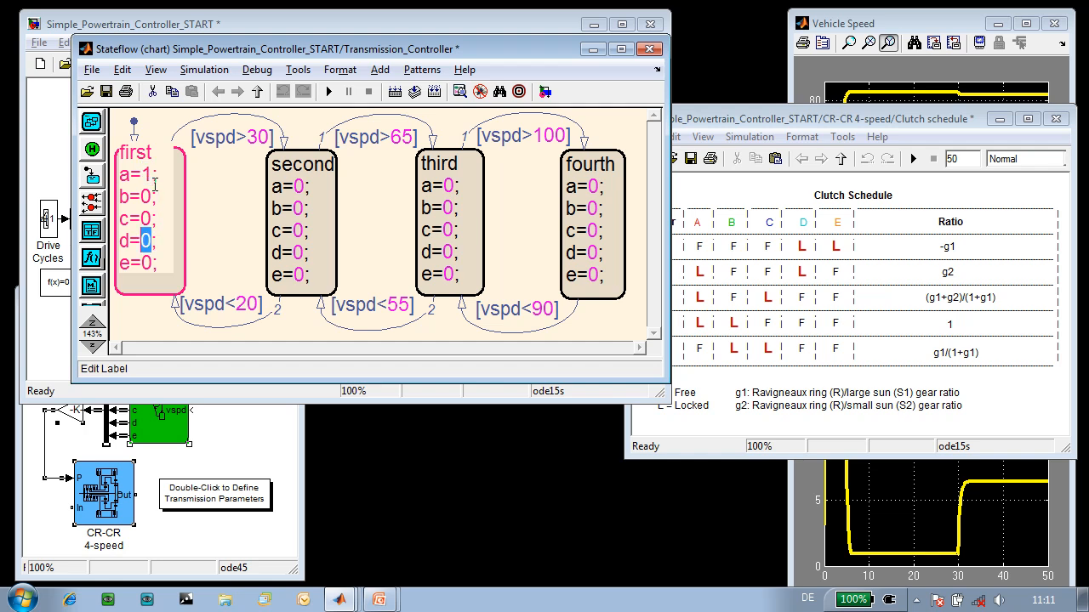
{"action": "left_click", "coordinate": [301, 221]}
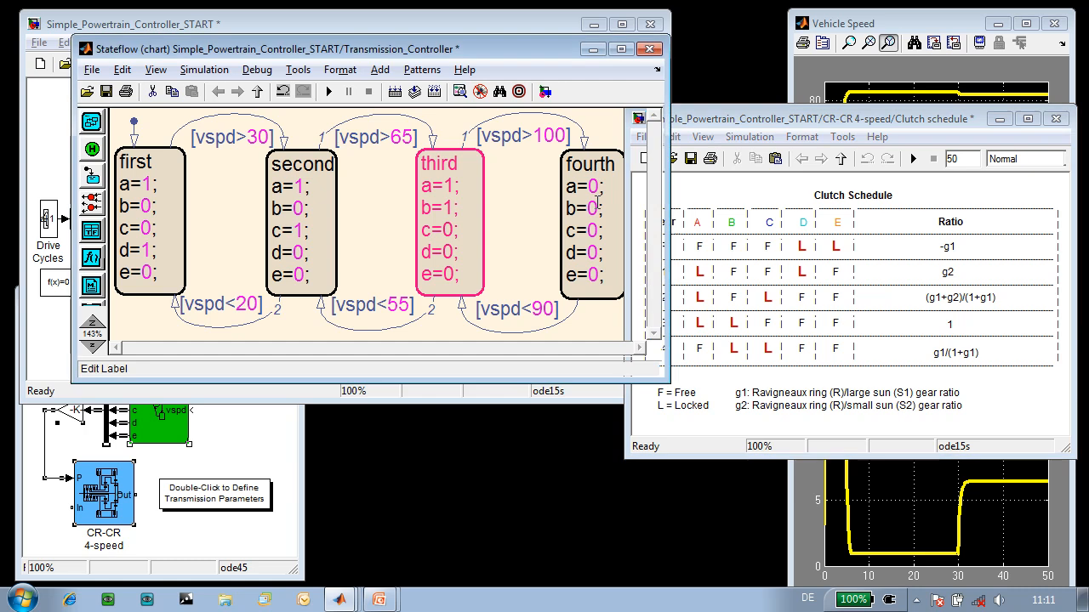
{"action": "left_click", "coordinate": [589, 230]}
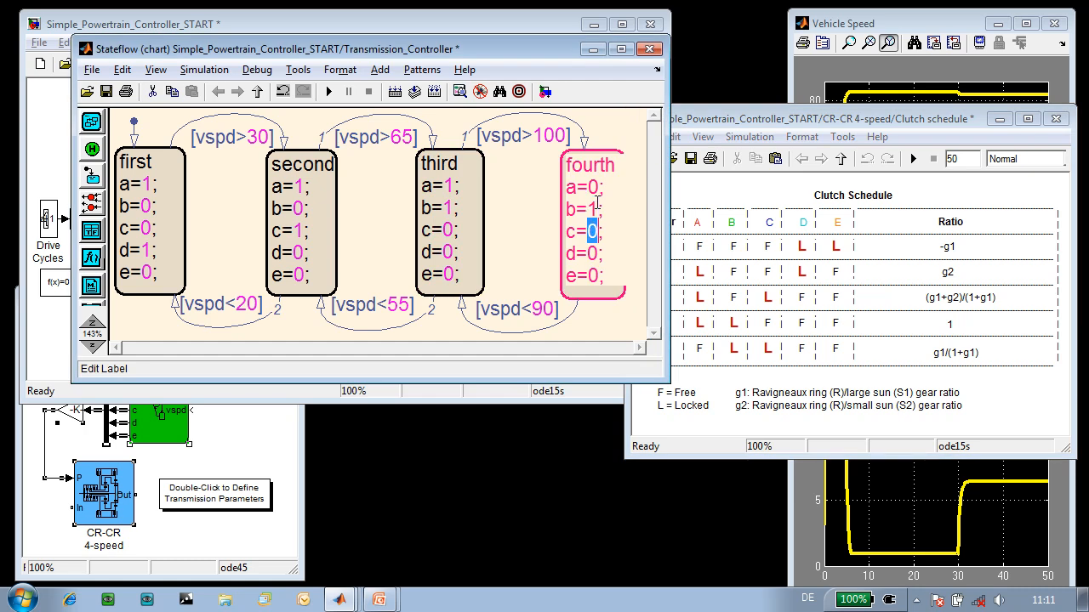
{"action": "left_click", "coordinate": [527, 243]}
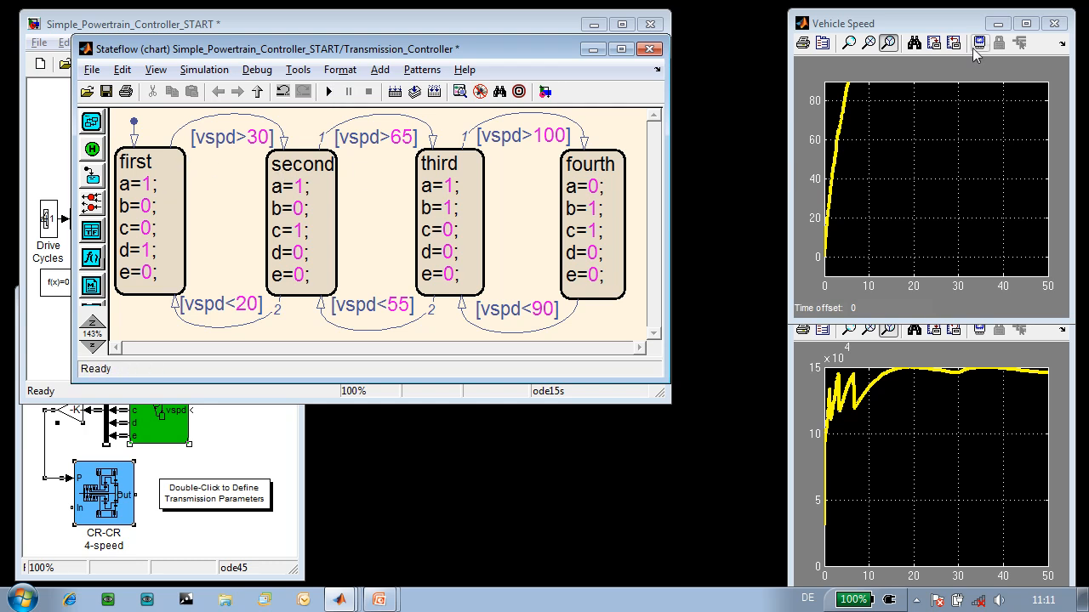
Autoscale the Vehicle Speed scope to fit the curve peaking near 200 at 30 seconds
{"action": "left_click", "coordinate": [978, 43]}
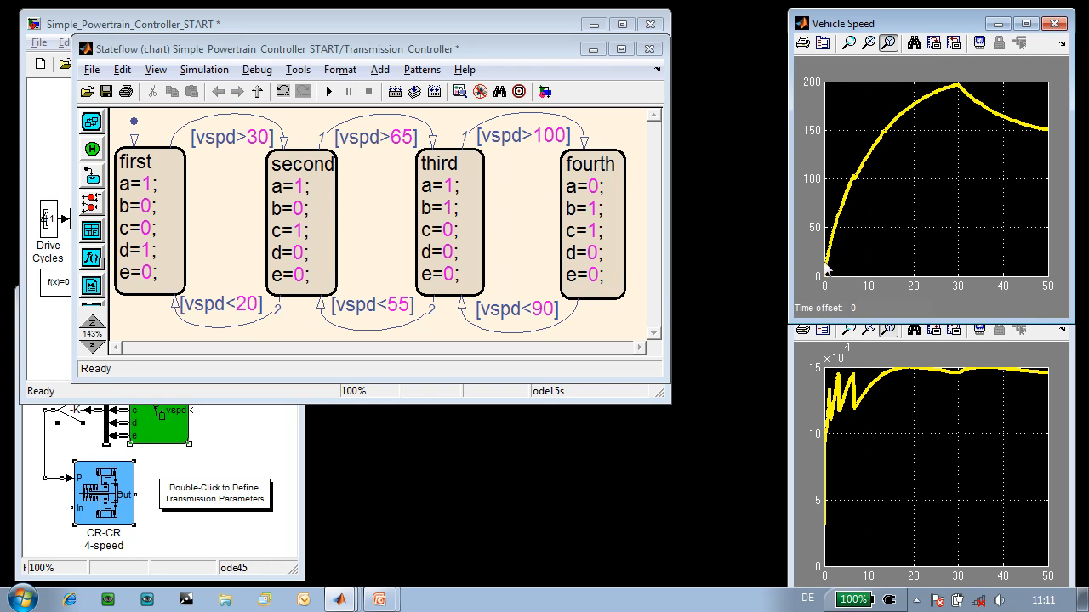
{"action": "mouse_move", "coordinate": [948, 93]}
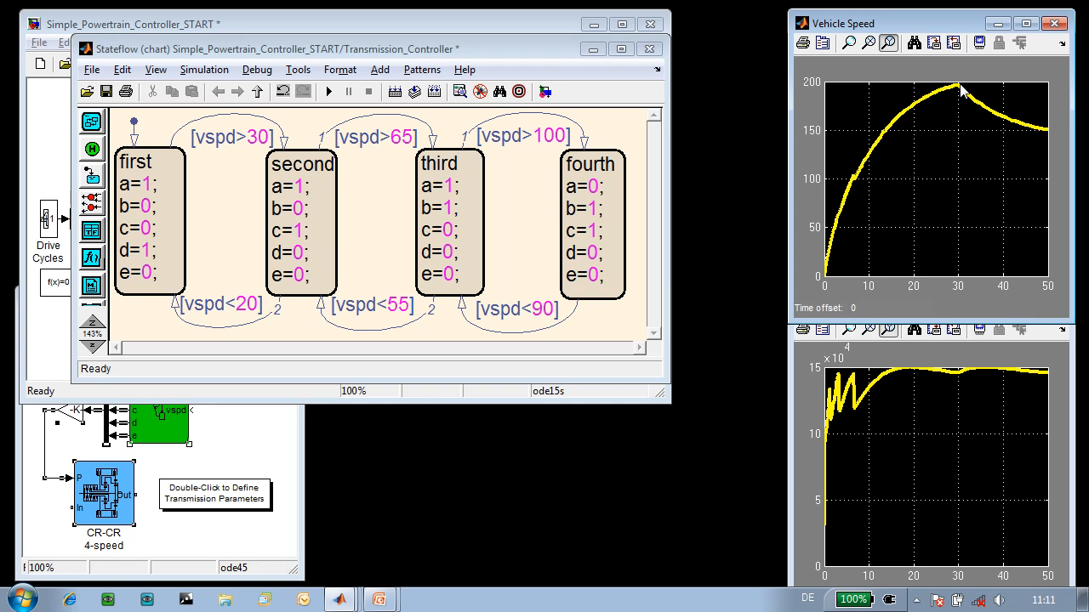
{"action": "mouse_move", "coordinate": [694, 85]}
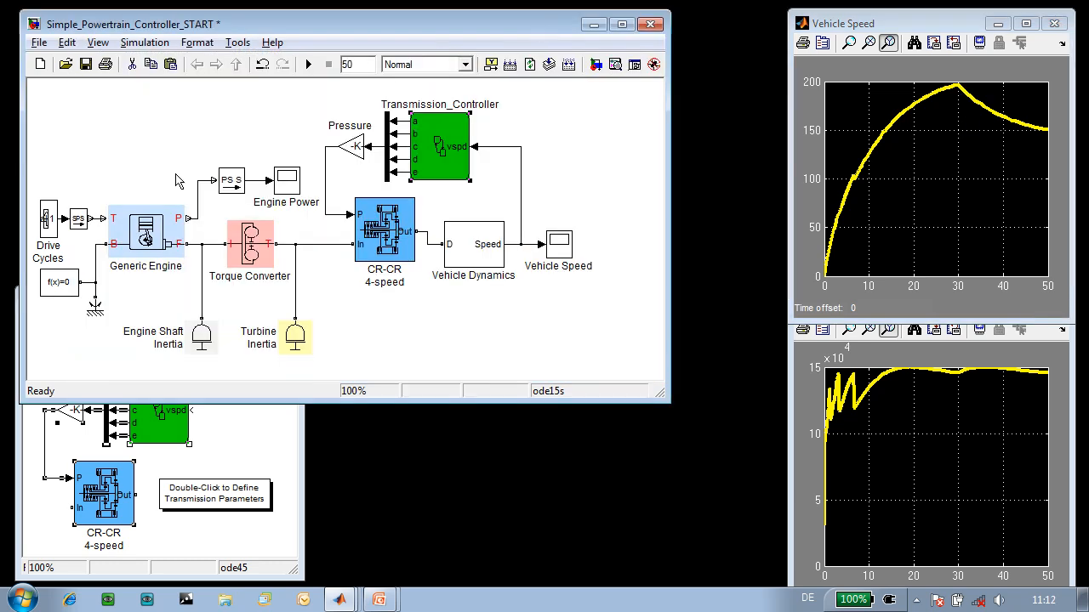
Select the Group 2 throttle signal in Drive Cycles, stepping from 1 to 0 at 40 seconds
{"action": "double_click", "coordinate": [48, 219]}
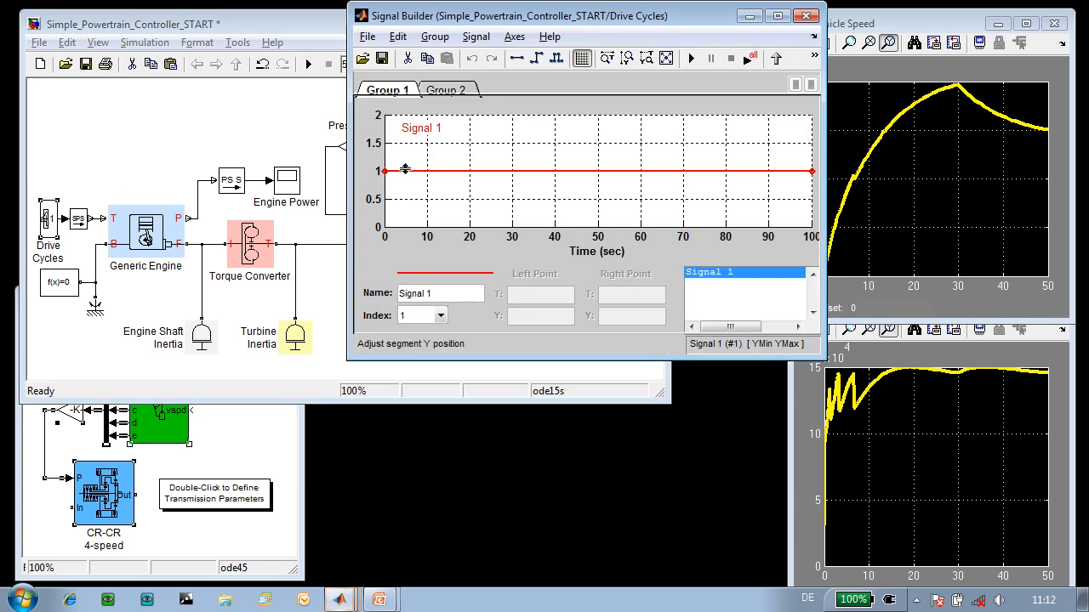
{"action": "mouse_move", "coordinate": [418, 174]}
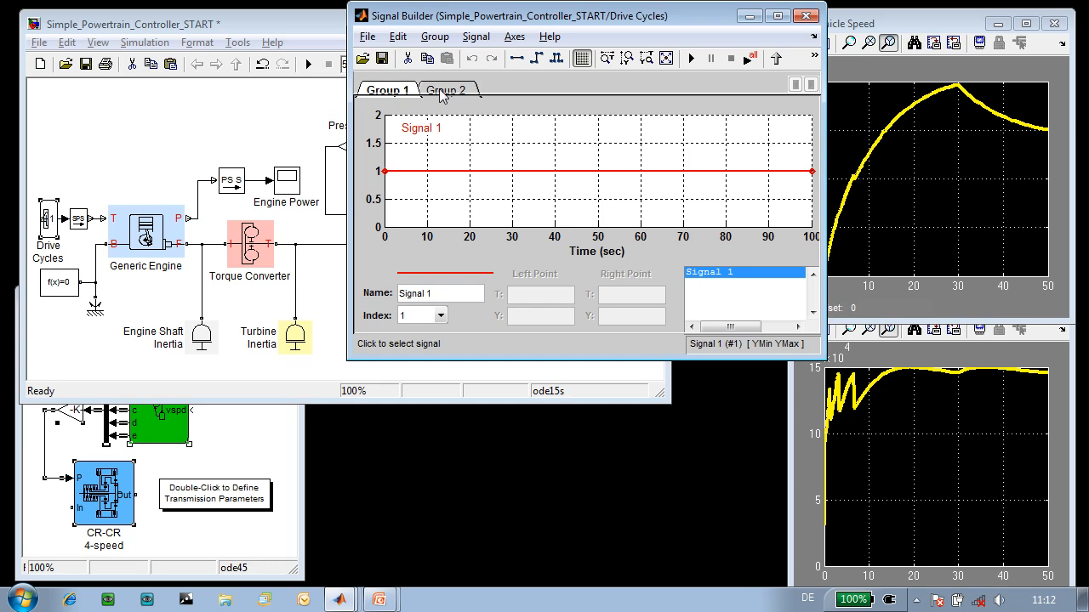
{"action": "left_click", "coordinate": [446, 89]}
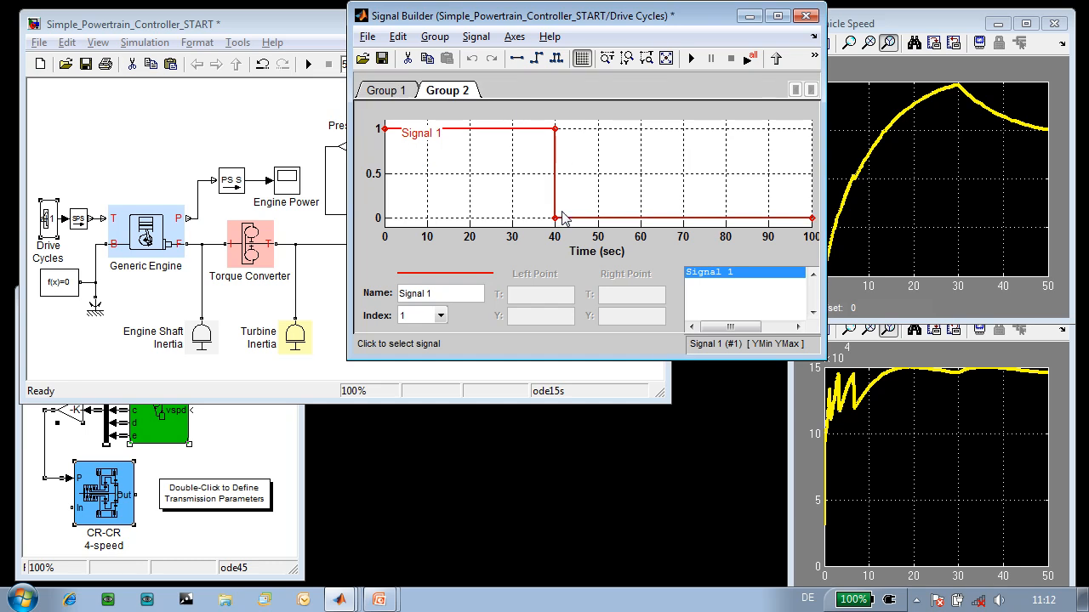
{"action": "mouse_move", "coordinate": [664, 108]}
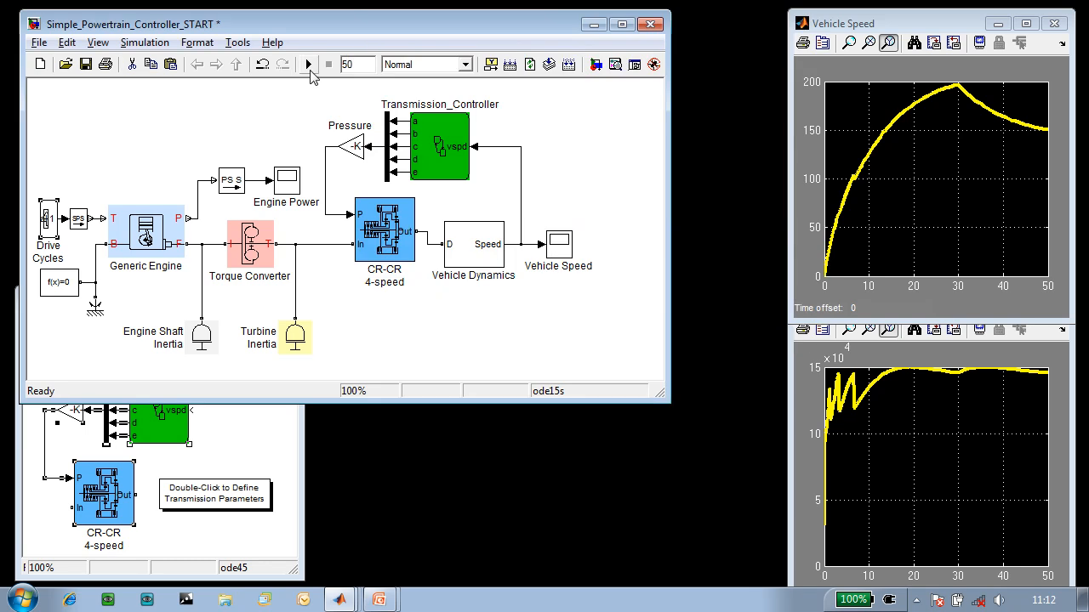
Simulate the throttle-cut cycle and autoscale the speed plot showing the fall after 40 seconds
{"action": "left_click", "coordinate": [307, 64]}
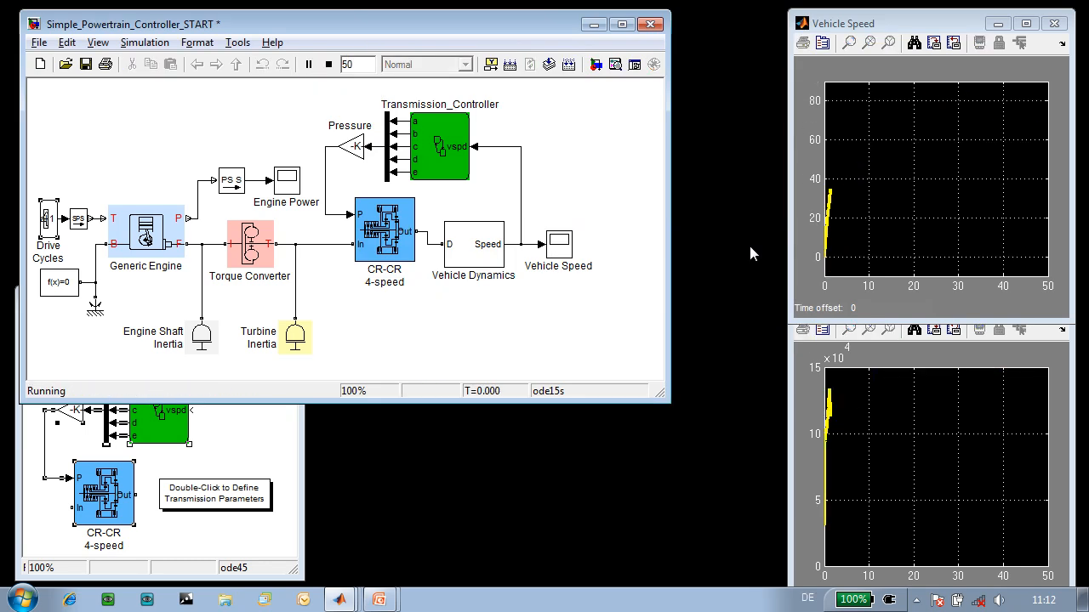
{"action": "left_click", "coordinate": [328, 63]}
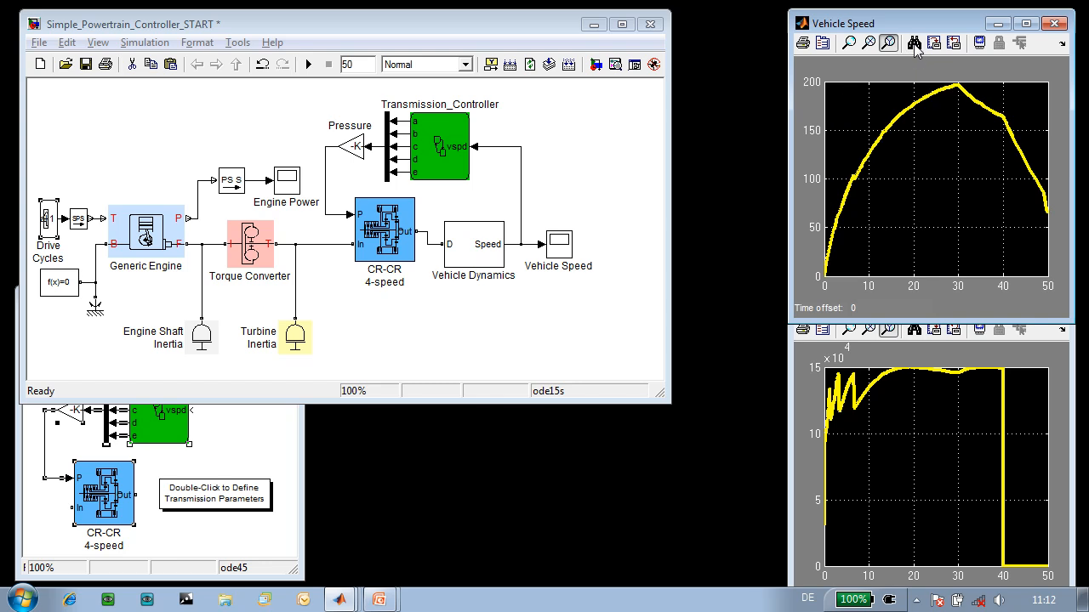
{"action": "mouse_move", "coordinate": [960, 91]}
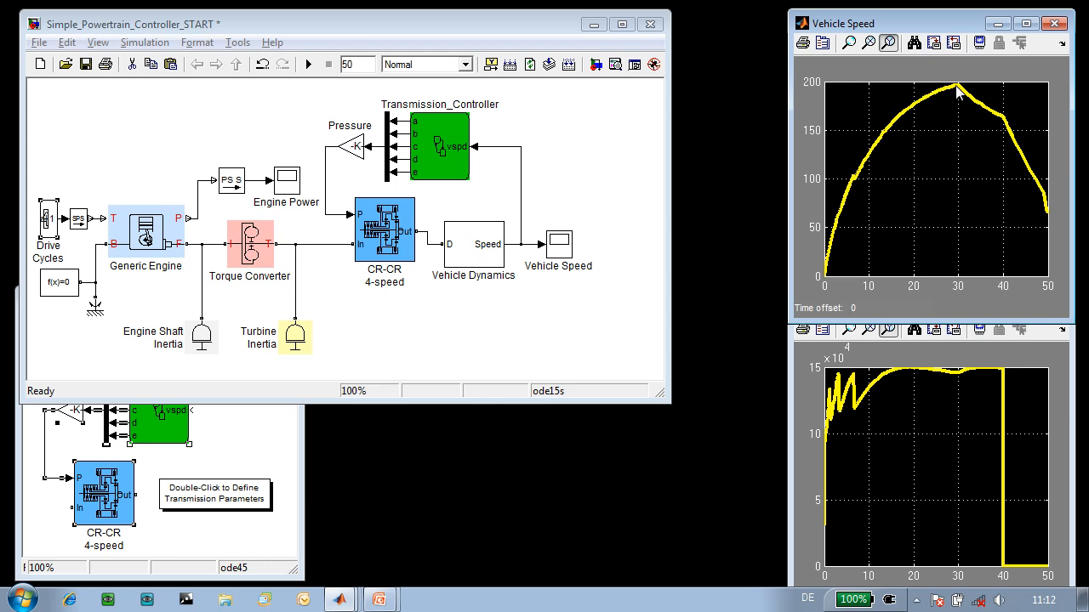
{"action": "mouse_move", "coordinate": [998, 117]}
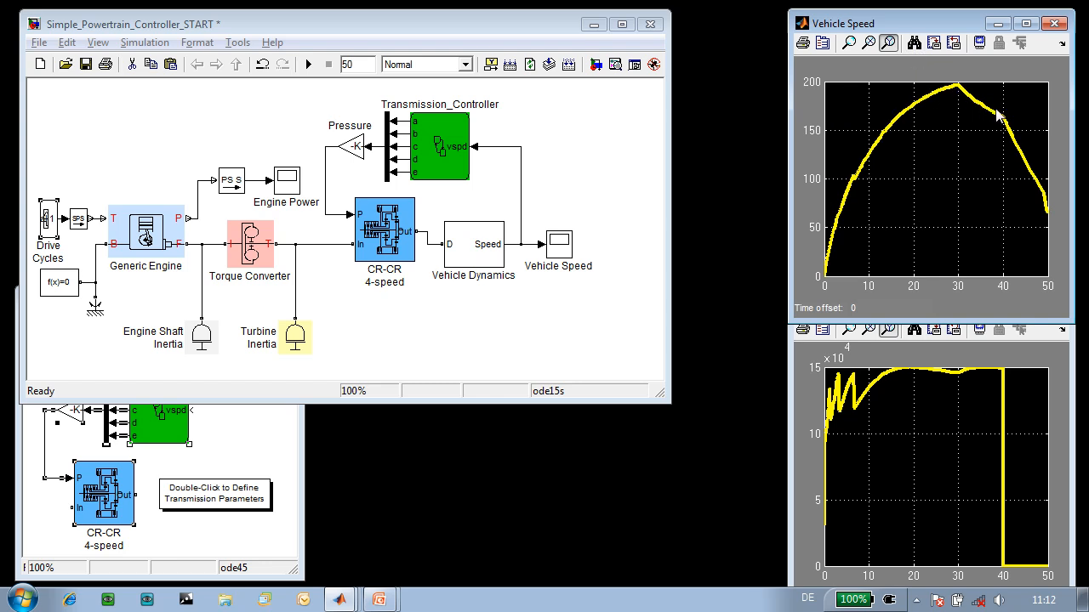
{"action": "mouse_move", "coordinate": [1009, 395]}
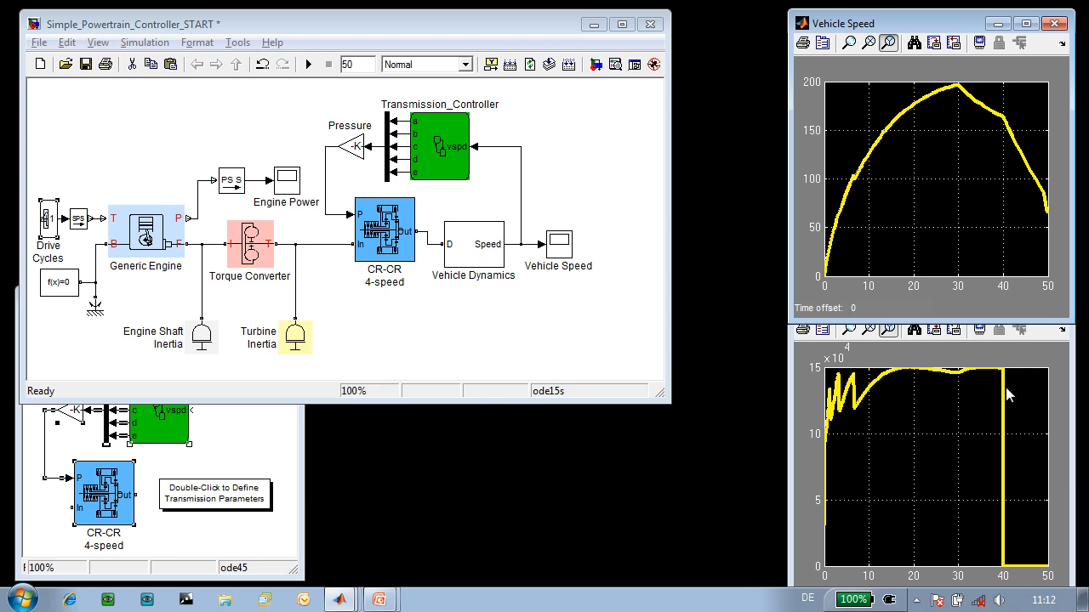
{"action": "mouse_move", "coordinate": [1005, 121]}
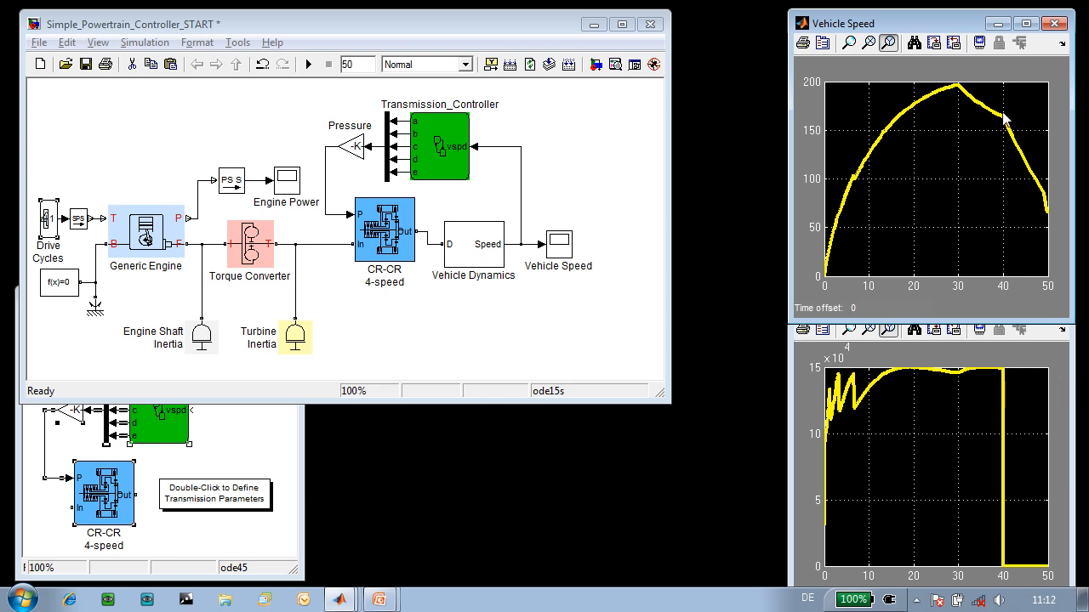
{"action": "mouse_move", "coordinate": [693, 221]}
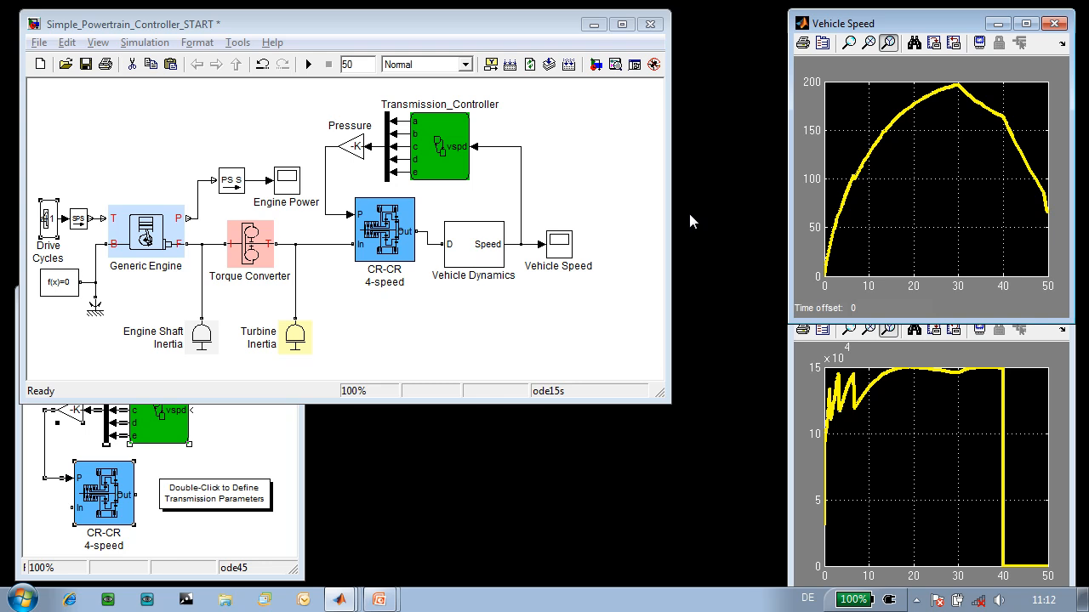